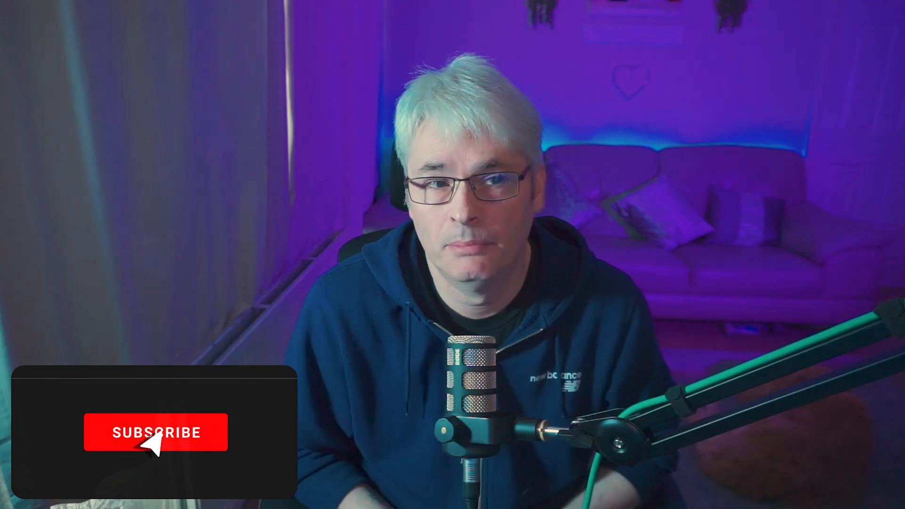
{"action": "left_click", "coordinate": [154, 433]}
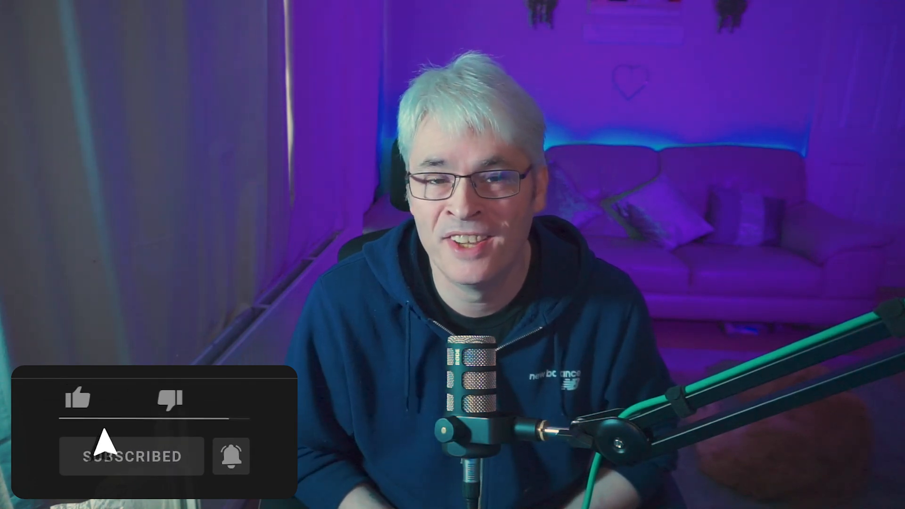